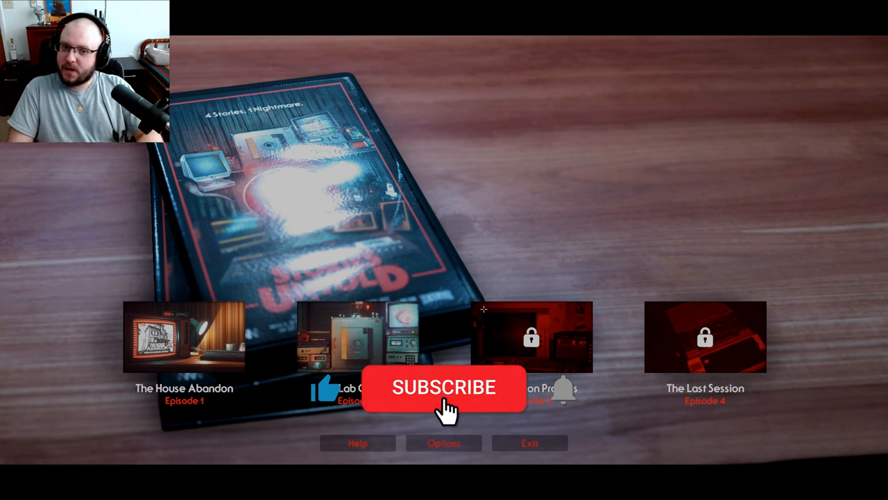
- Begin The Lab Conduct episode and power up the bench laser display
{"action": "left_click", "coordinate": [444, 389]}
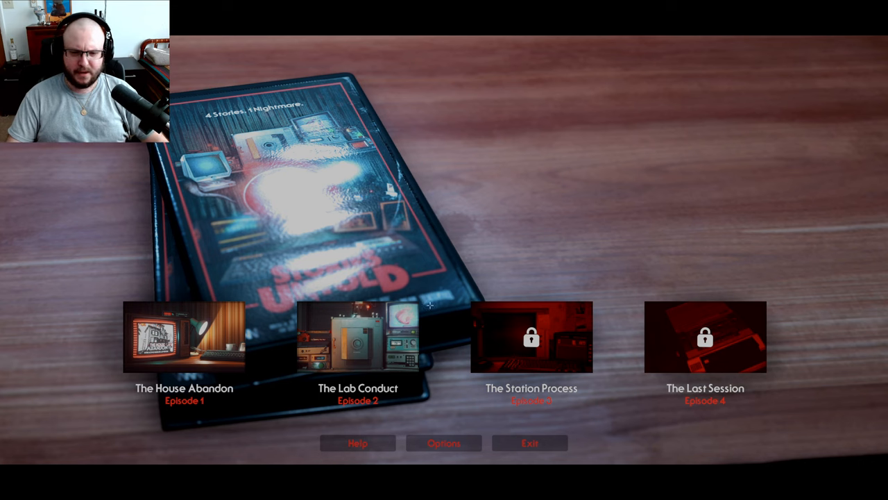
{"action": "mouse_move", "coordinate": [358, 337]}
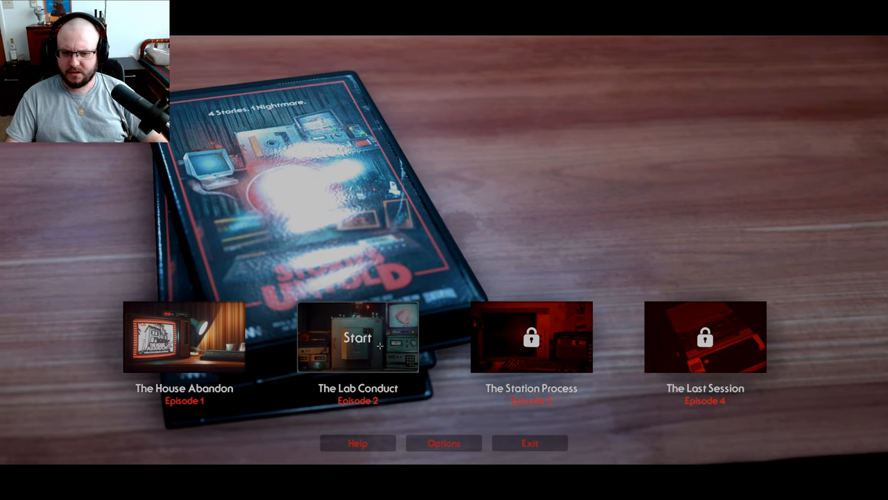
{"action": "left_click", "coordinate": [358, 338]}
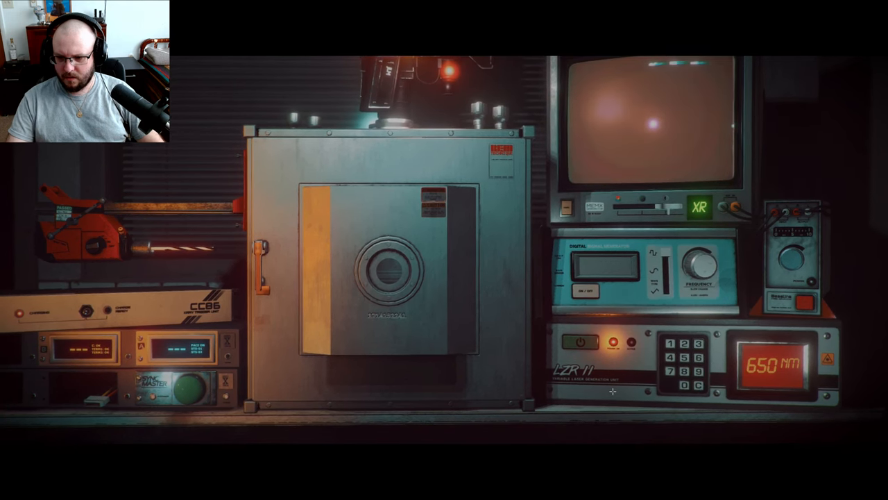
- Adjust the X-ray unit and activate the scan so the specimen appears on the CRT monitor
{"action": "left_click", "coordinate": [700, 208]}
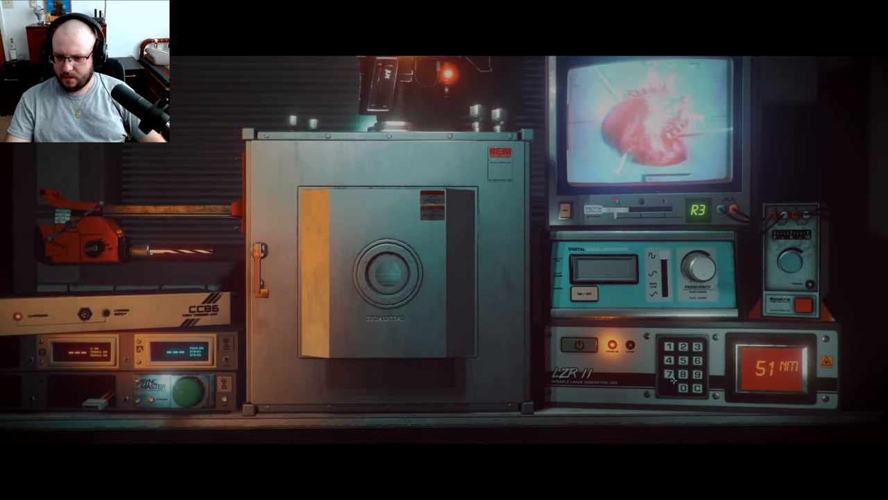
{"action": "left_click", "coordinate": [670, 389]}
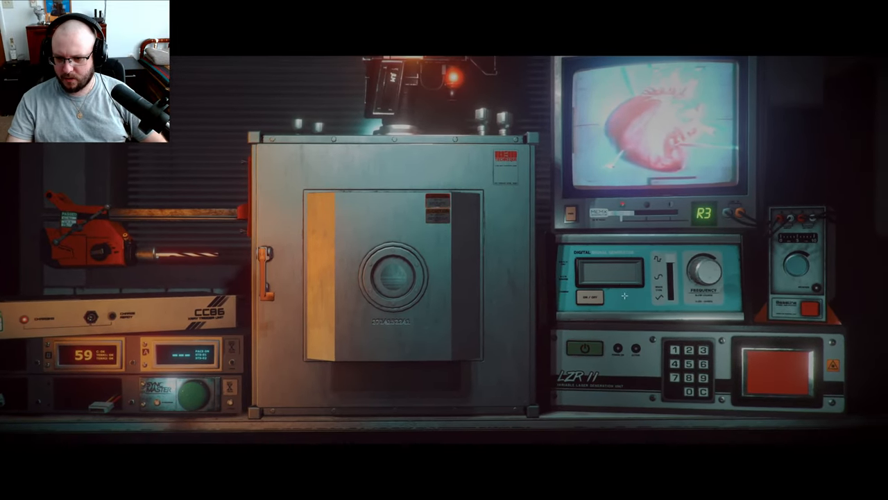
- Operate the drill press control, bringing up the Experiment 03 Resonant Frequency brief
{"action": "left_click", "coordinate": [588, 297]}
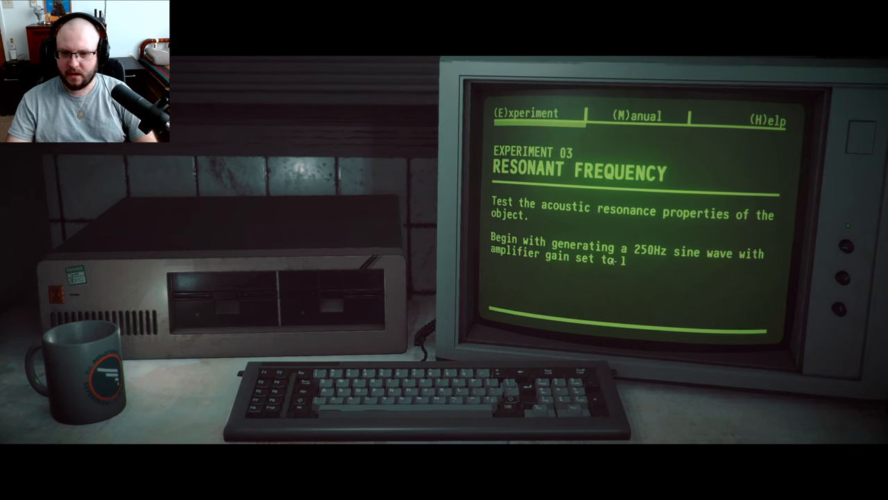
- Consult the manual's Acoustic Resonance page and set the signal generator for the 250Hz experiment
{"action": "key", "text": "m"}
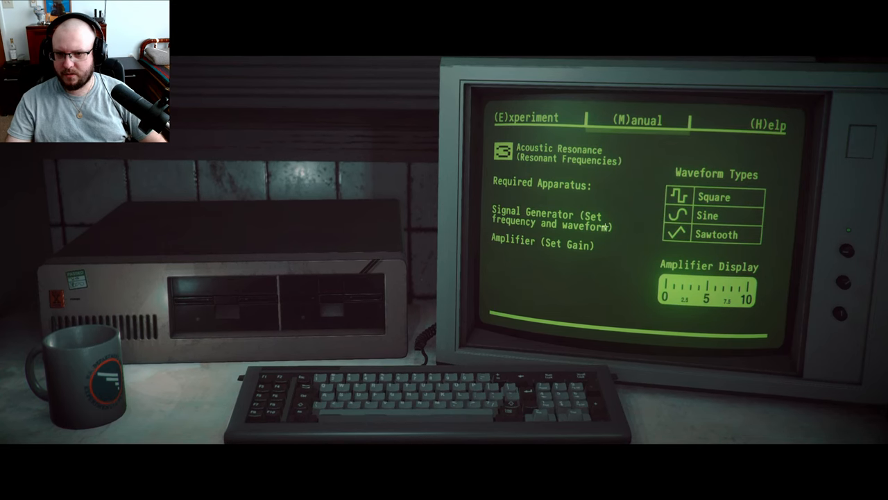
{"action": "left_click", "coordinate": [527, 117]}
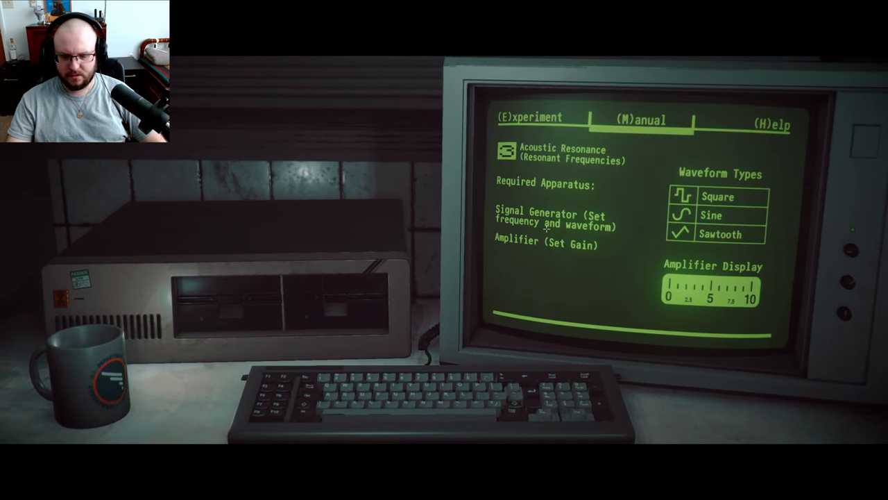
{"action": "left_click", "coordinate": [528, 117]}
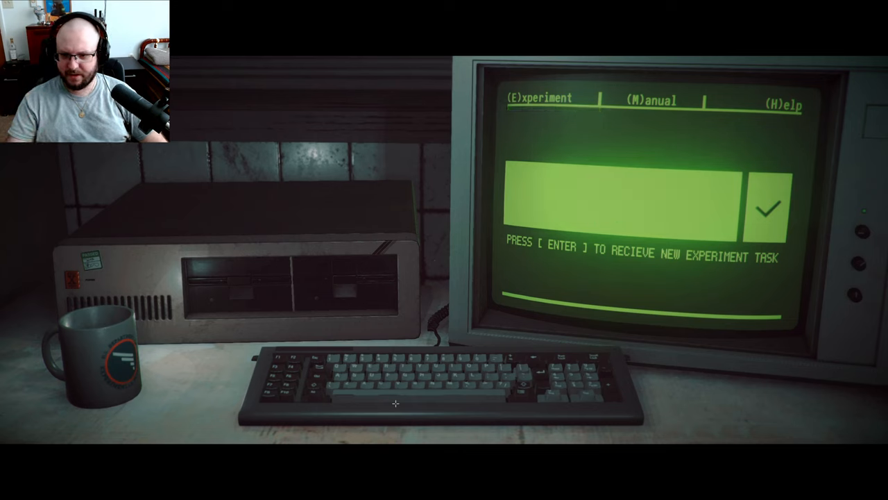
- Request the next experiment task and choose manual topic 3
{"action": "key", "text": "Return"}
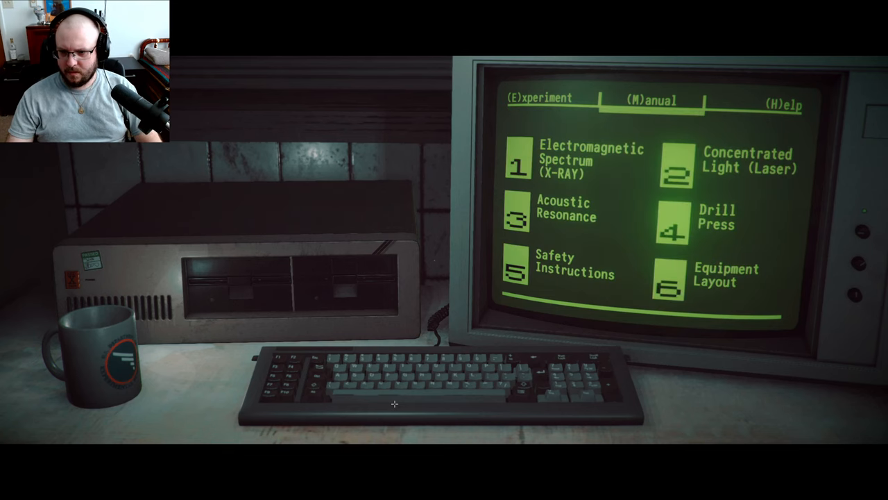
{"action": "key", "text": "3"}
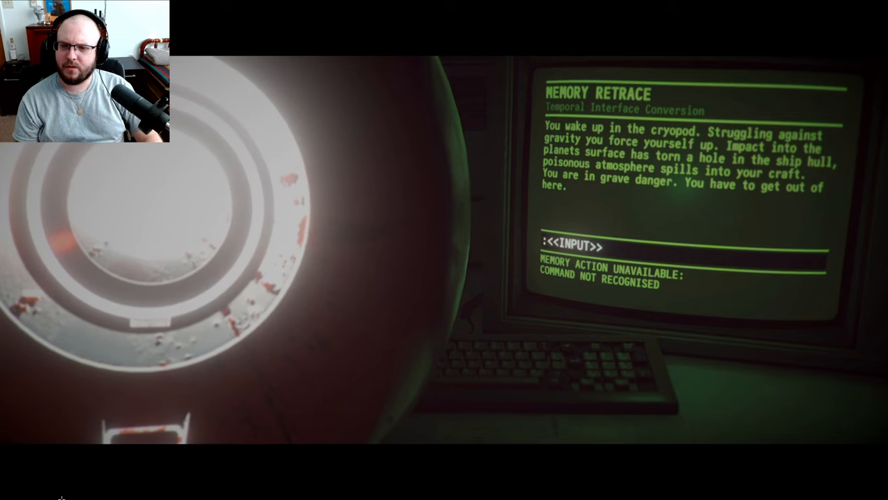
- Enter 'fix' and then 'look around' to survey the crashed craft
{"action": "type", "text": "O"}
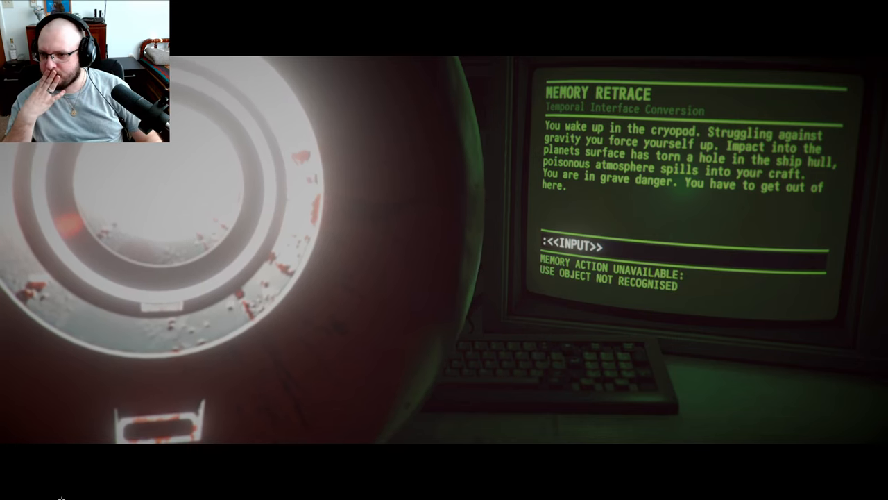
{"action": "type", "text": "fix"}
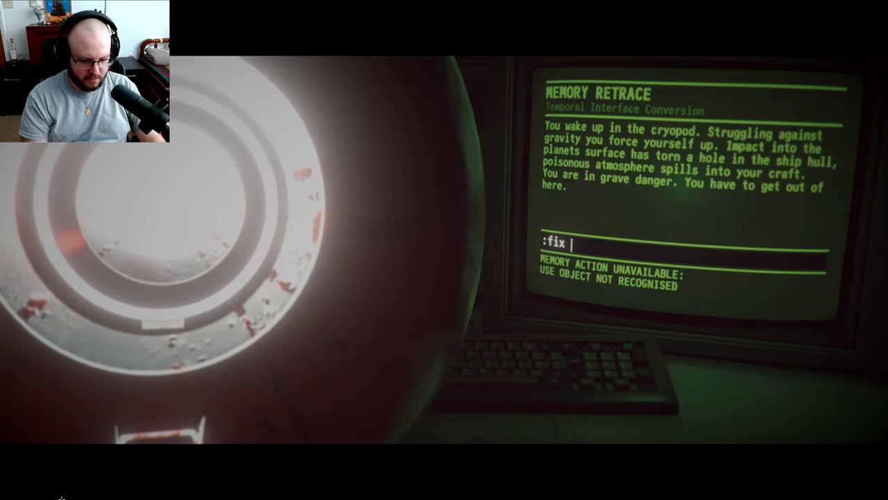
{"action": "key", "text": "Return"}
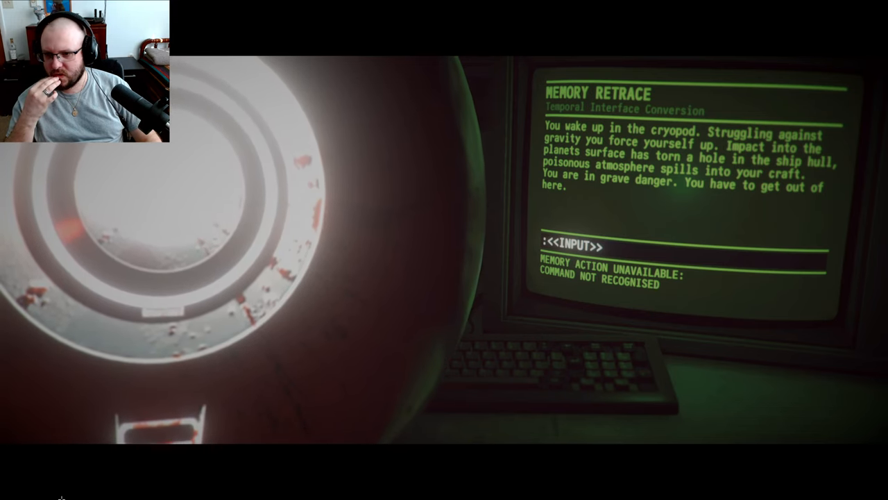
{"action": "type", "text": "1"}
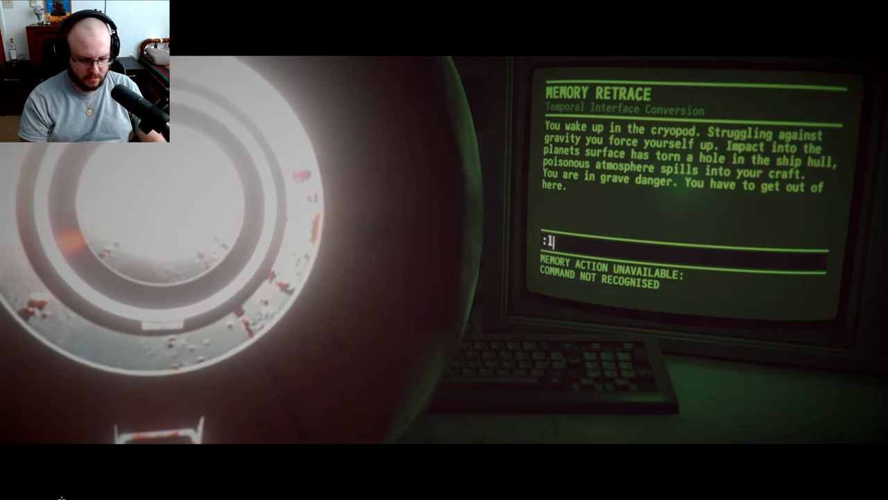
{"action": "type", "text": "look arou"}
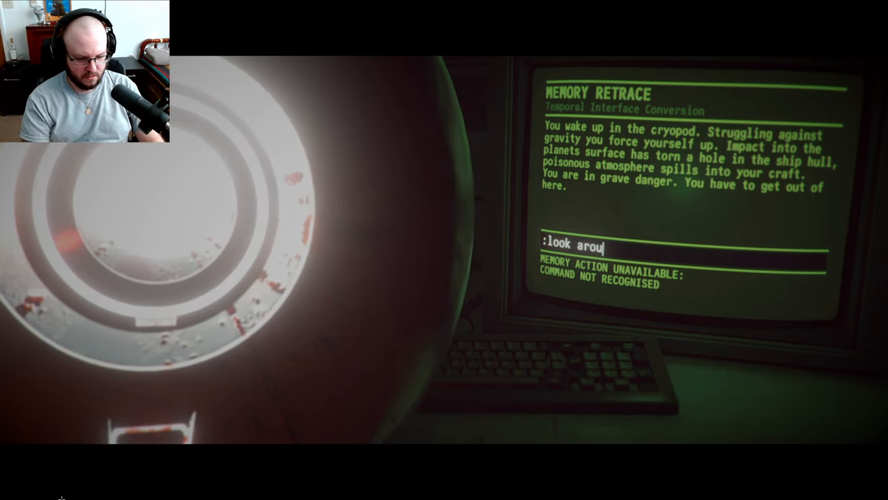
{"action": "key", "text": "Return"}
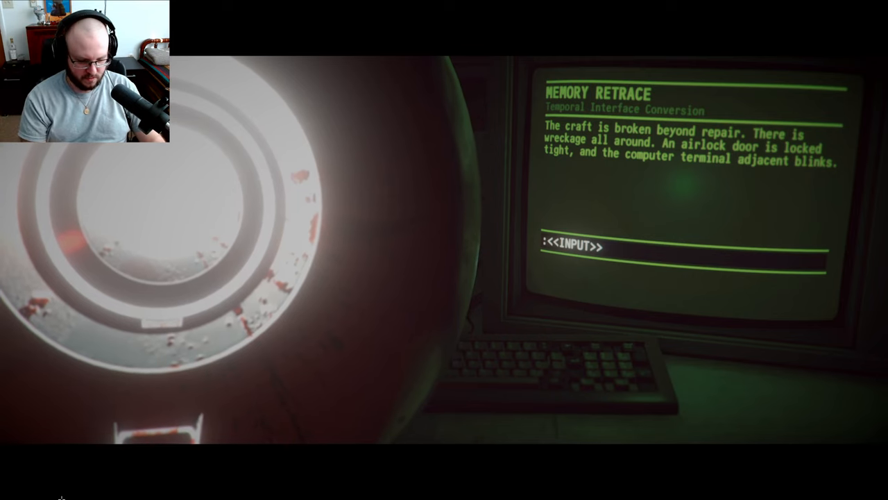
- Enter 'check computer terminal' to examine the craft's terminal
{"action": "type", "text": "check comp"}
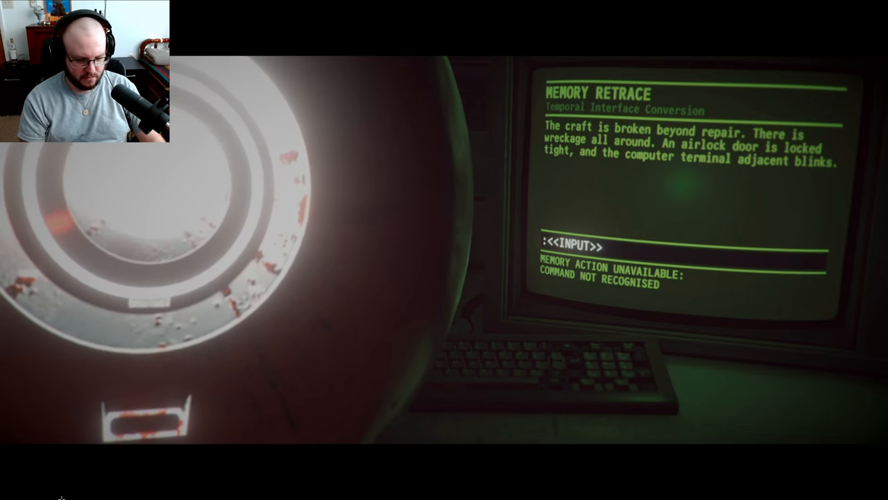
{"action": "type", "text": "chec"}
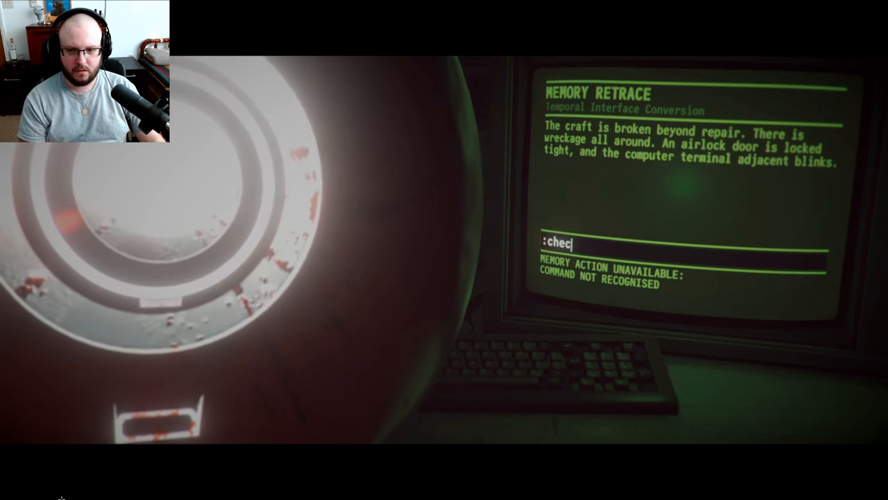
{"action": "type", "text": "k com"}
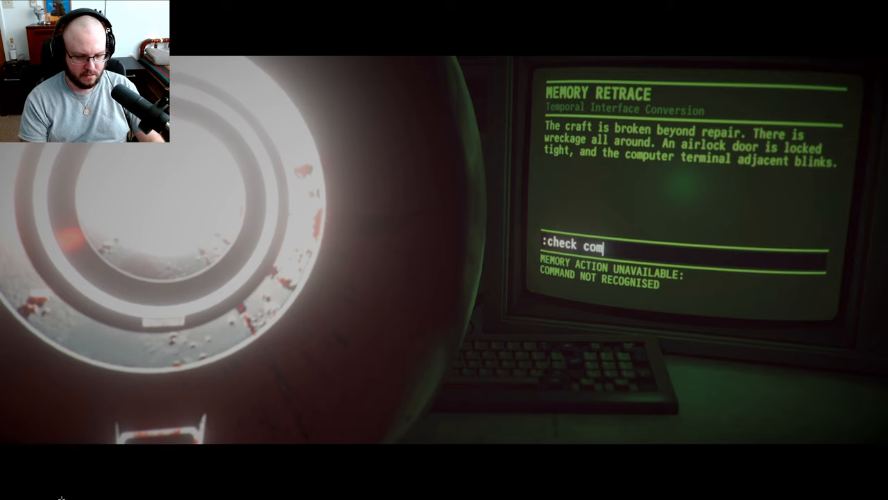
{"action": "type", "text": "puter"}
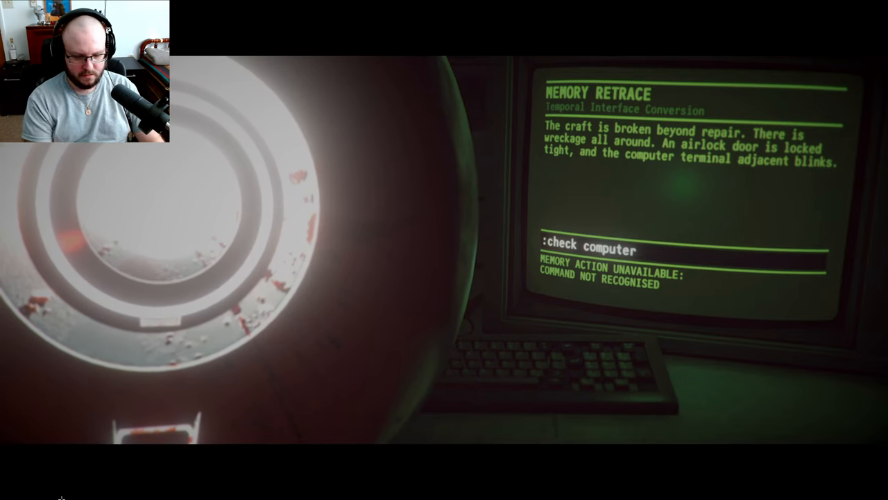
{"action": "type", "text": "terminal"}
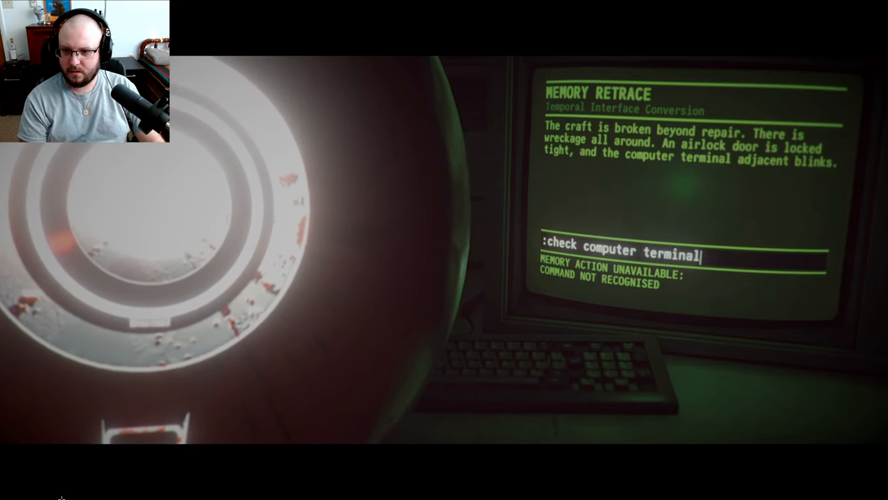
{"action": "key", "text": "Return"}
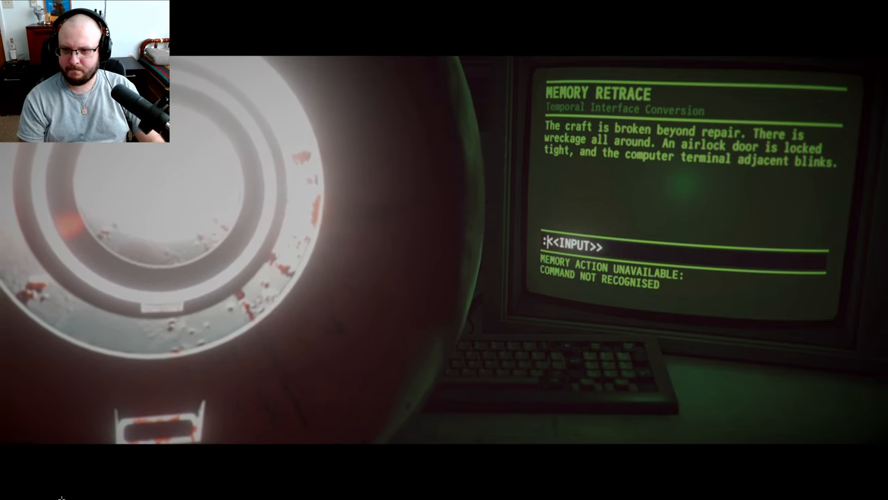
- Enter 'look at computer' then 'use computer', opening the airlock door, and begin 'go'
{"action": "type", "text": "look at c"}
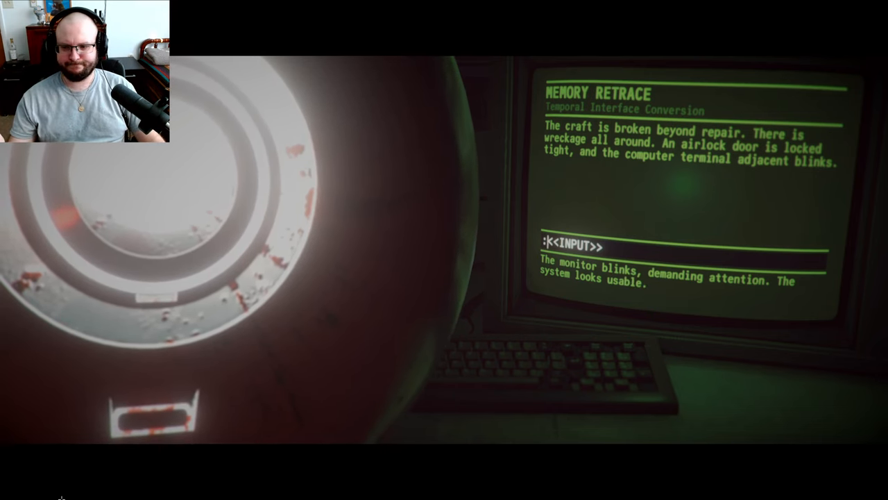
{"action": "type", "text": "use"}
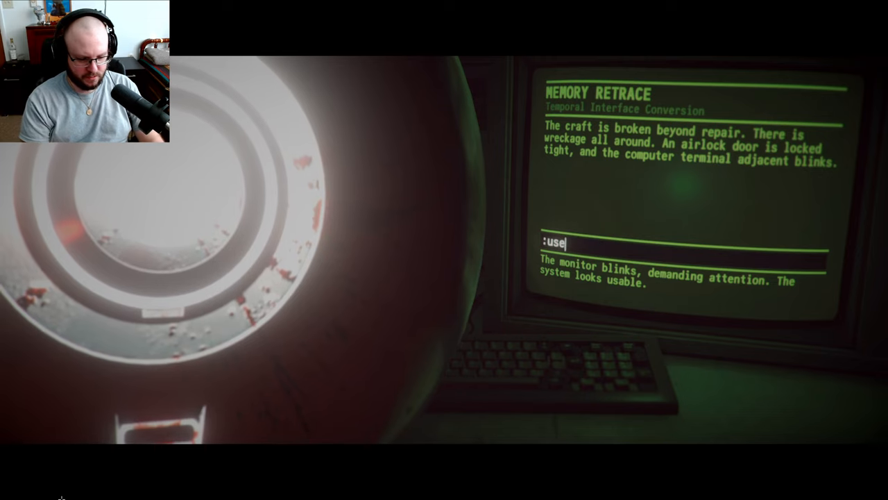
{"action": "key", "text": "Return"}
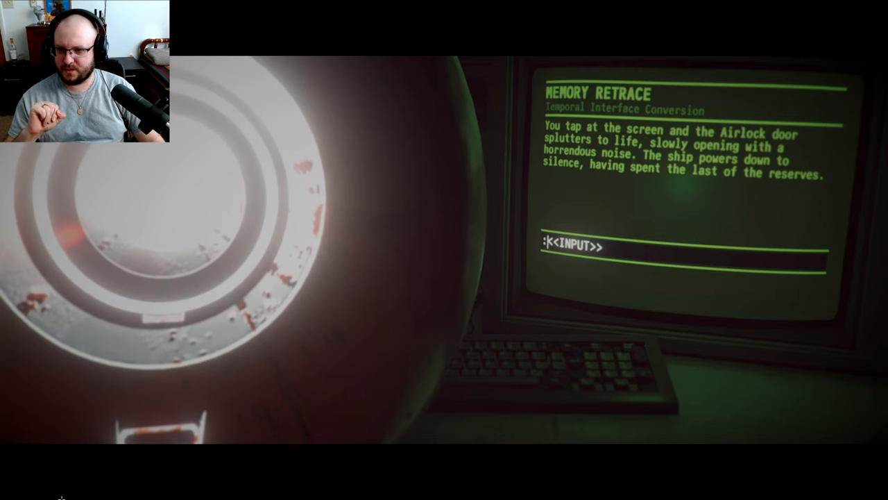
{"action": "type", "text": "go"}
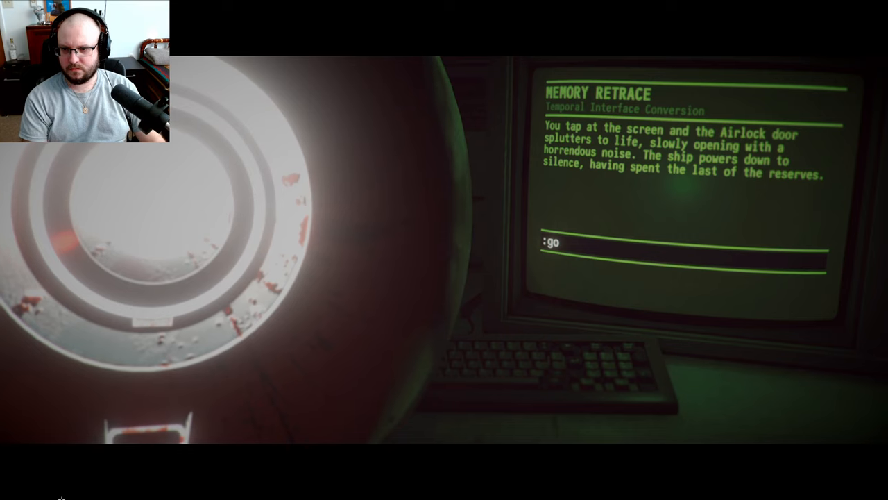
- Finish typing 'go in airlock' to send the character into the airlock
{"action": "type", "text": "in ai"}
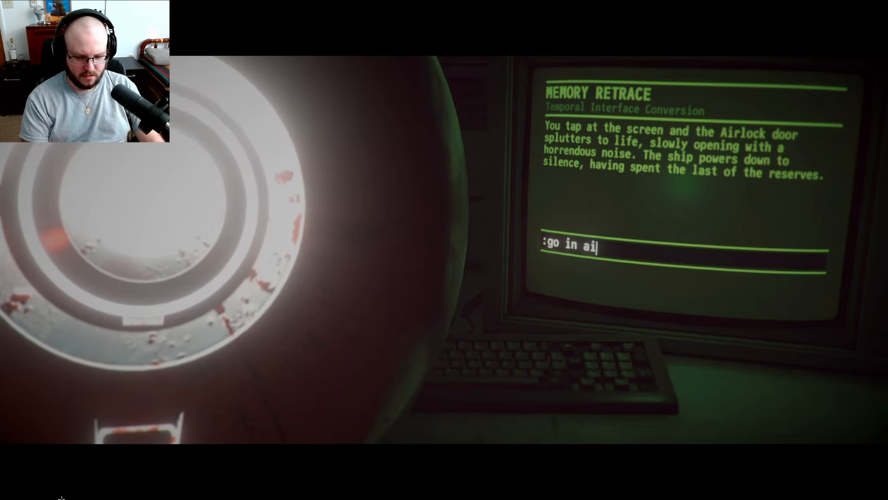
{"action": "type", "text": "rlock"}
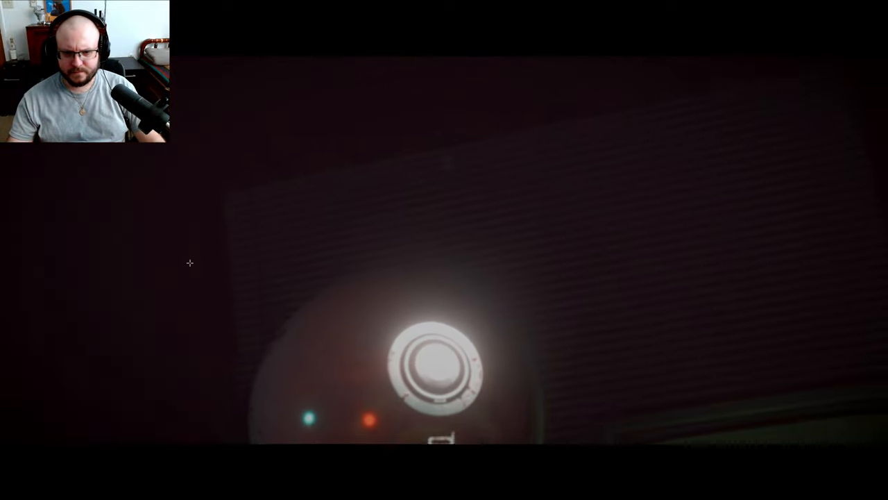
{"action": "mouse_move", "coordinate": [444, 250]}
{"action": "type", "text": "loo"}
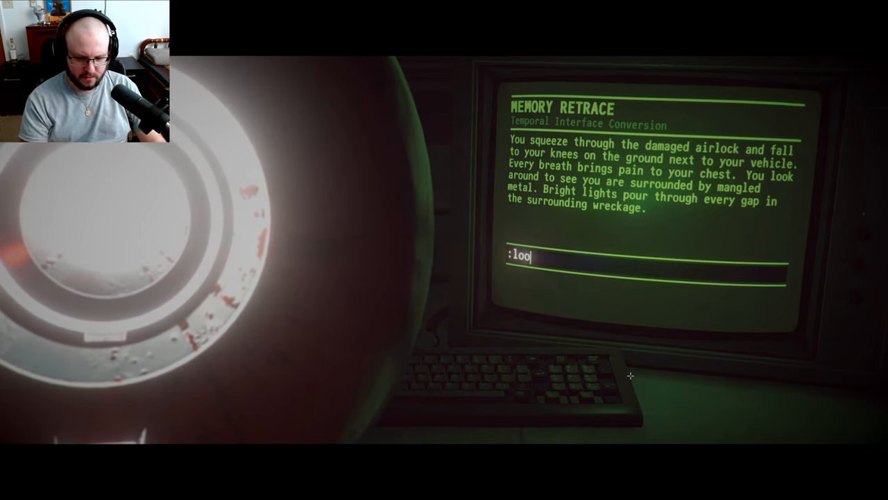
- Look around, walk forward and examine the unfamiliar stars overhead
{"action": "key", "text": "Return"}
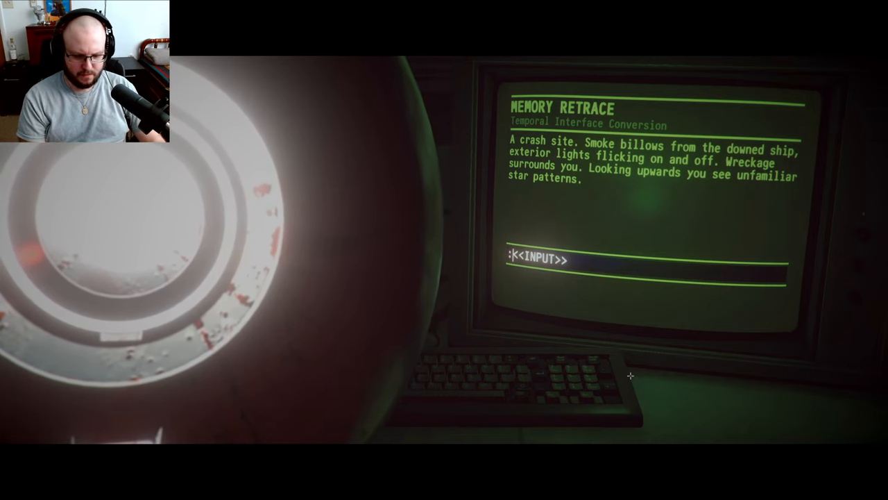
{"action": "type", "text": "walk for"}
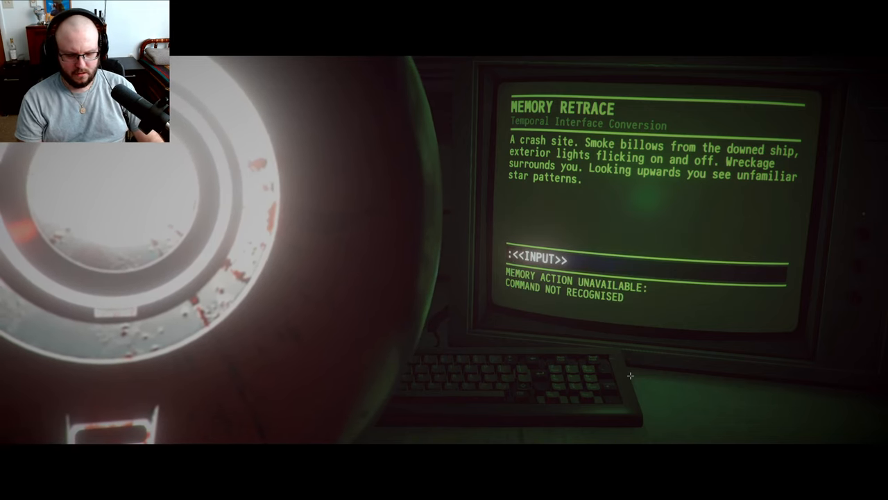
{"action": "type", "text": "look at sta"}
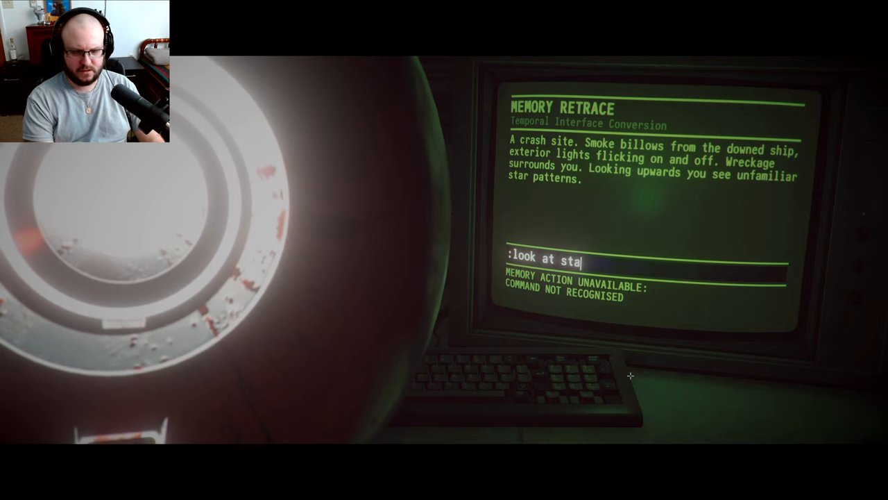
{"action": "key", "text": "Return"}
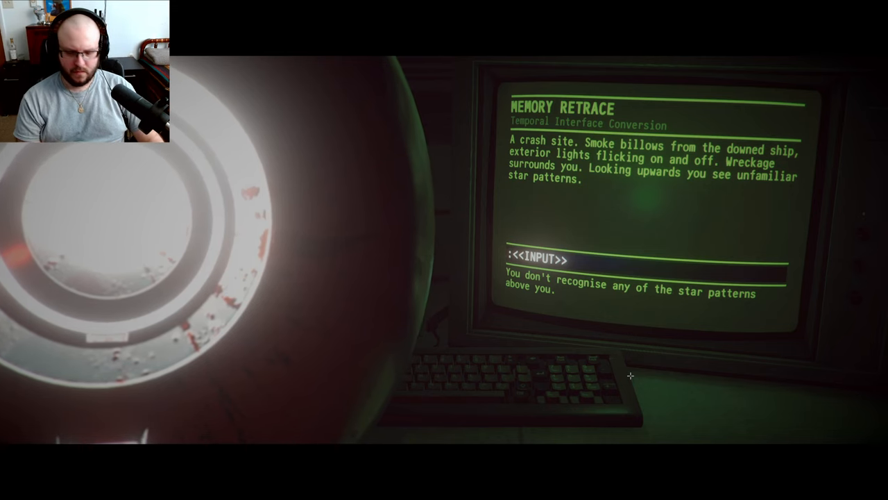
- Enter 'look at wreckage' then 'move wreckage' to crawl free of the crash site
{"action": "type", "text": "look at"}
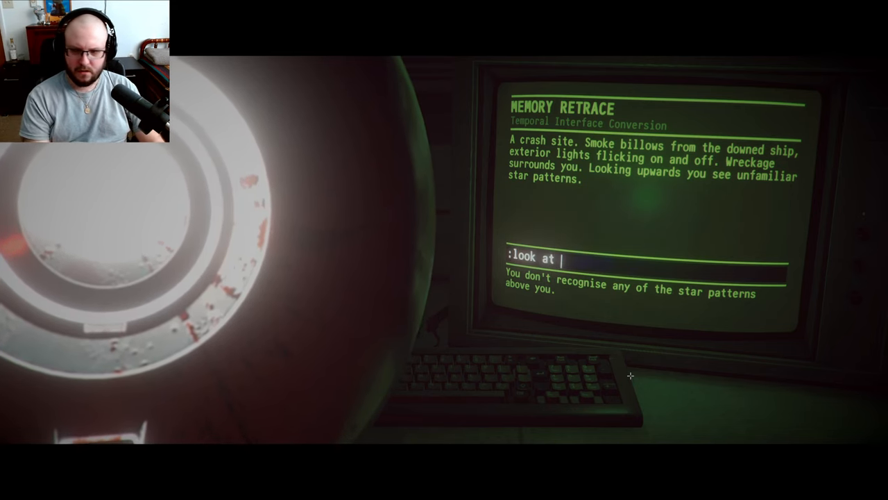
{"action": "type", "text": "wre"}
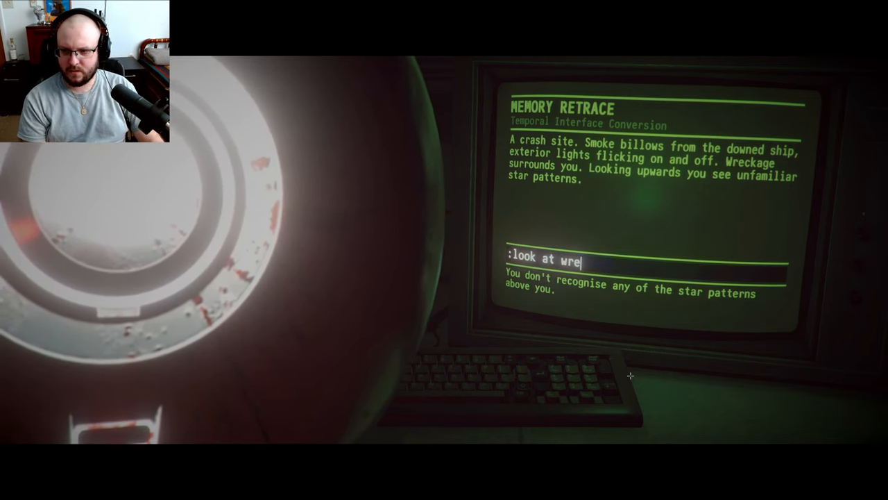
{"action": "type", "text": "ckage"}
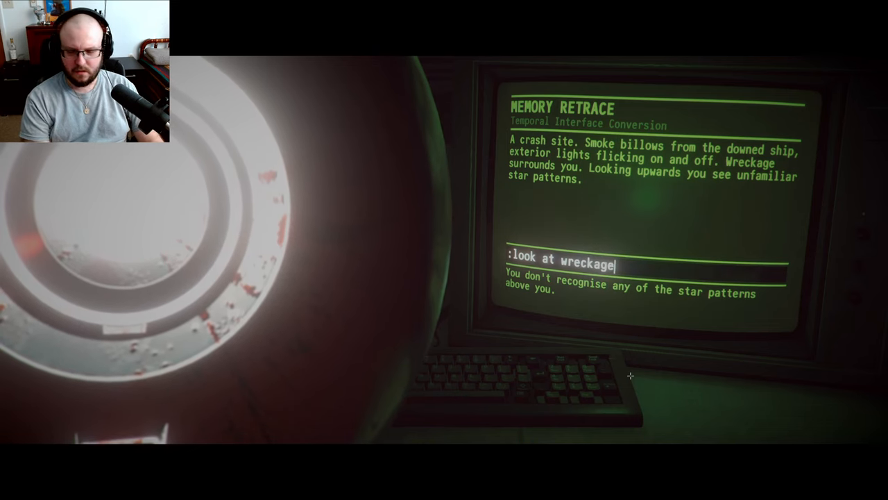
{"action": "key", "text": "Return"}
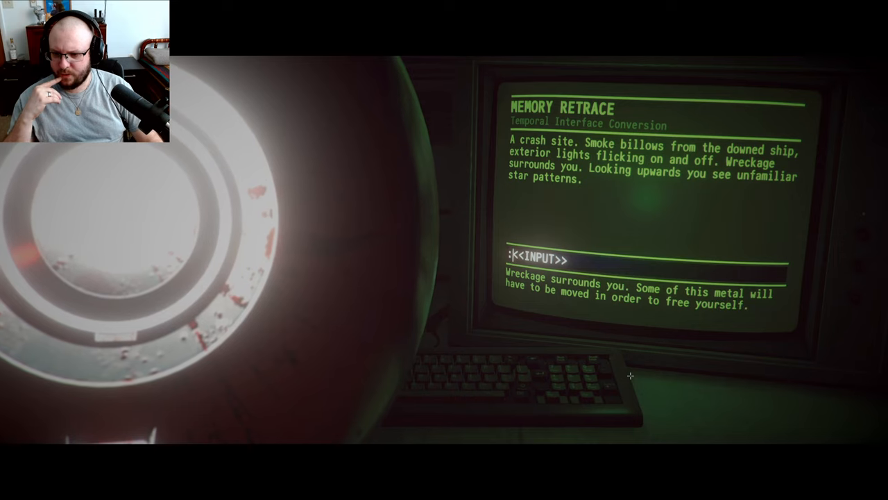
{"action": "type", "text": "mo"}
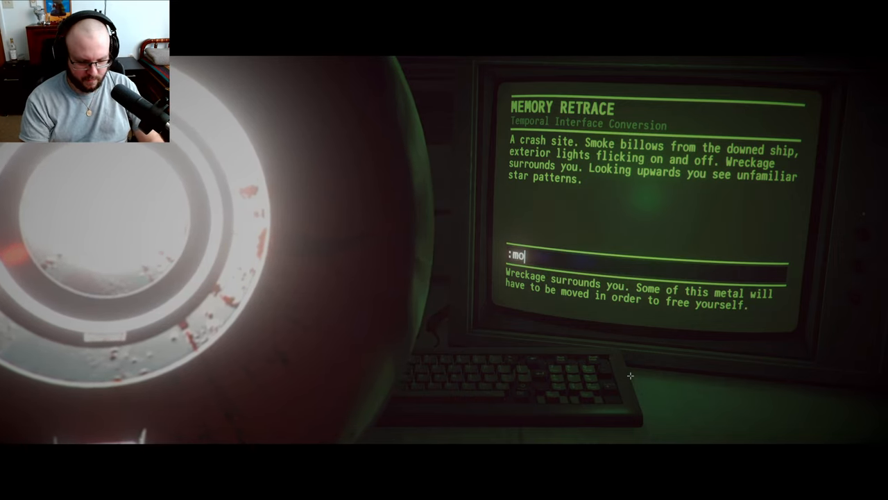
{"action": "key", "text": "Return"}
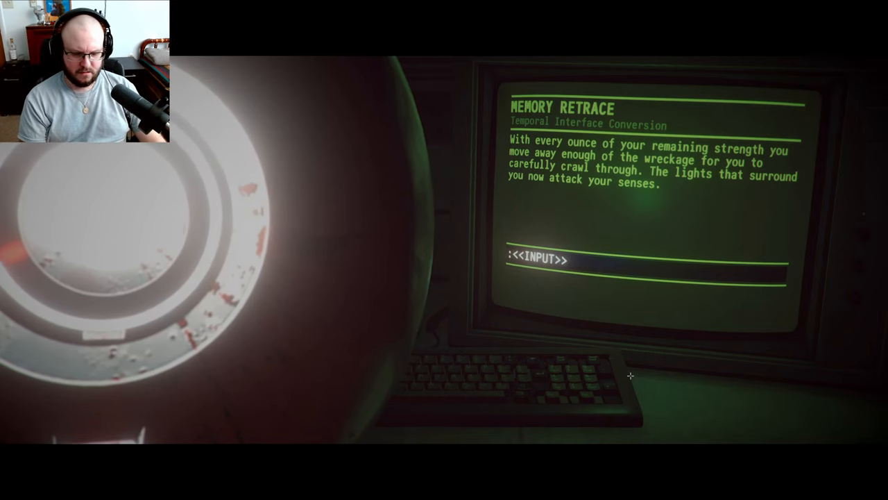
- Enter 'kill lights' then 'look around' to survey the lit crash site
{"action": "type", "text": "kill lights"}
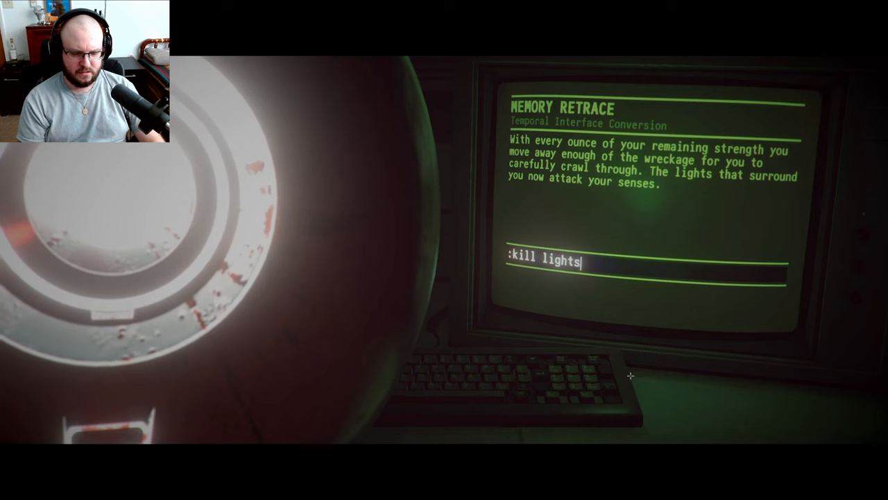
{"action": "key", "text": "Return"}
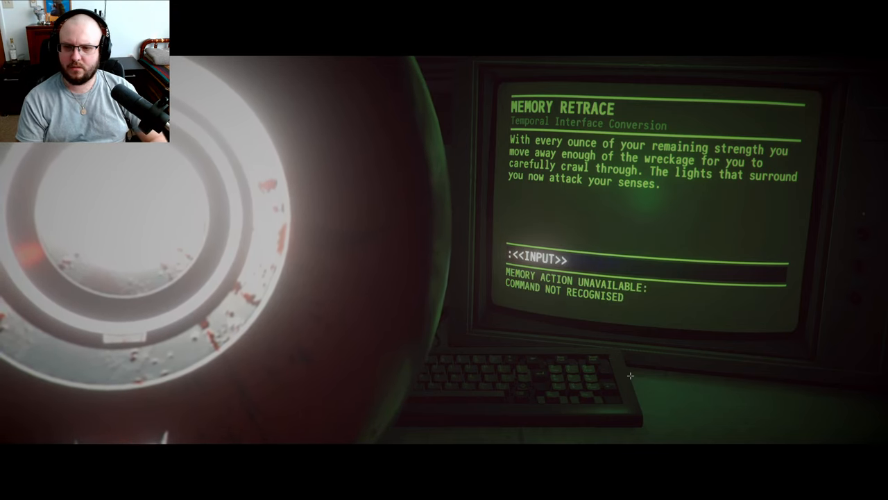
{"action": "type", "text": "look aro"}
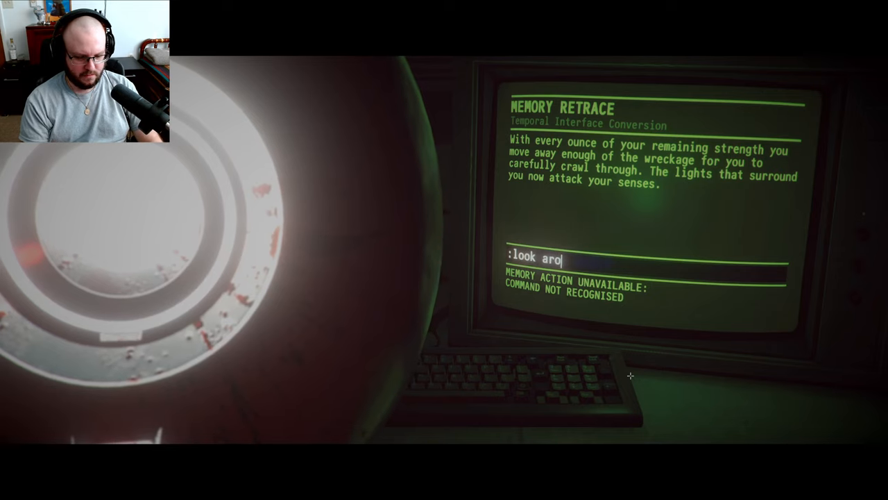
{"action": "key", "text": "Return"}
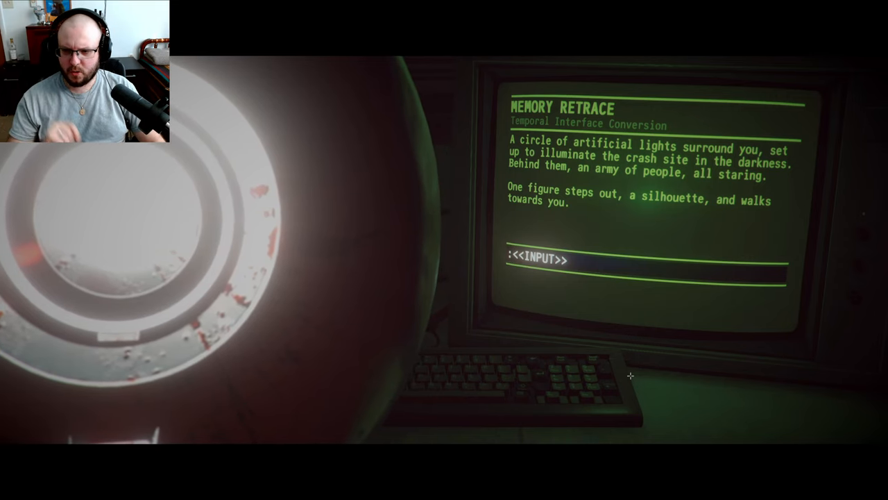
- Enter 'look at figure' to examine the approaching silhouette
{"action": "type", "text": "loo"}
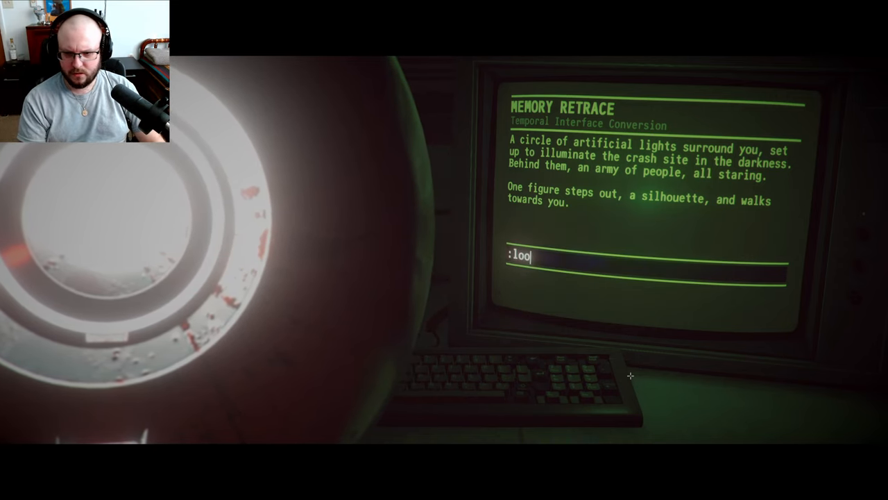
{"action": "type", "text": "k at figu"}
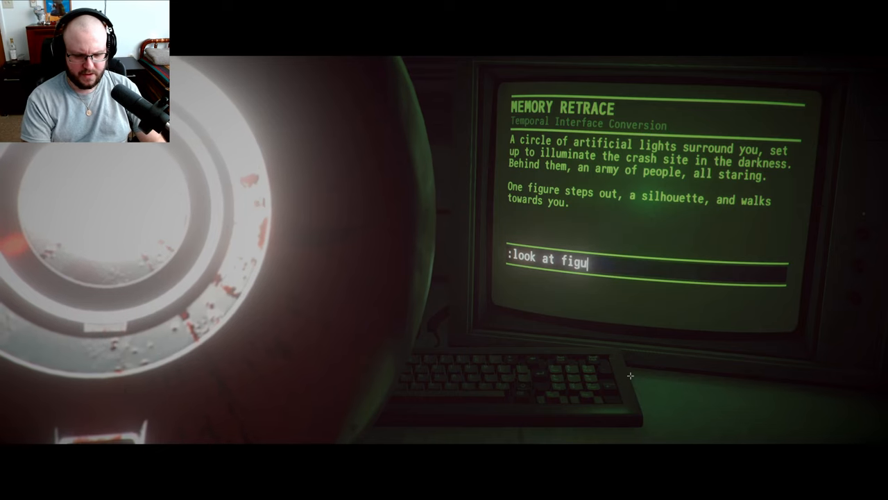
{"action": "key", "text": "Return"}
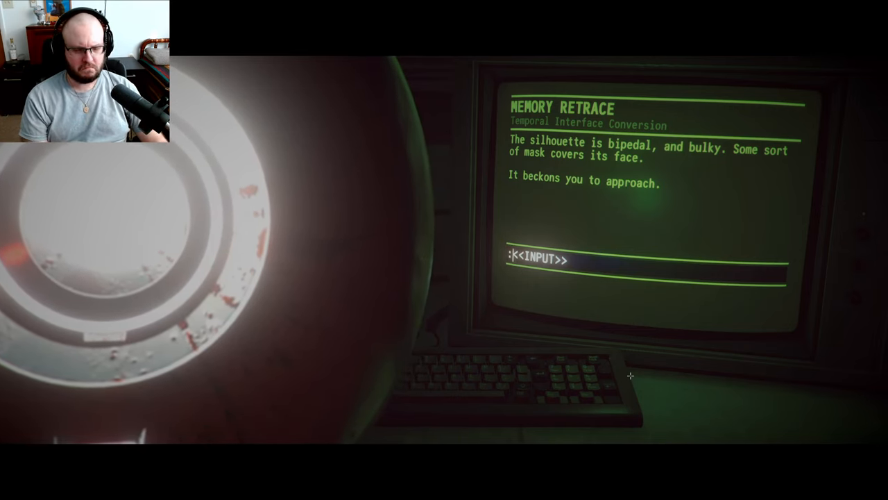
- Enter 'approach figure', waking the character in the humming equipment room
{"action": "type", "text": "app"}
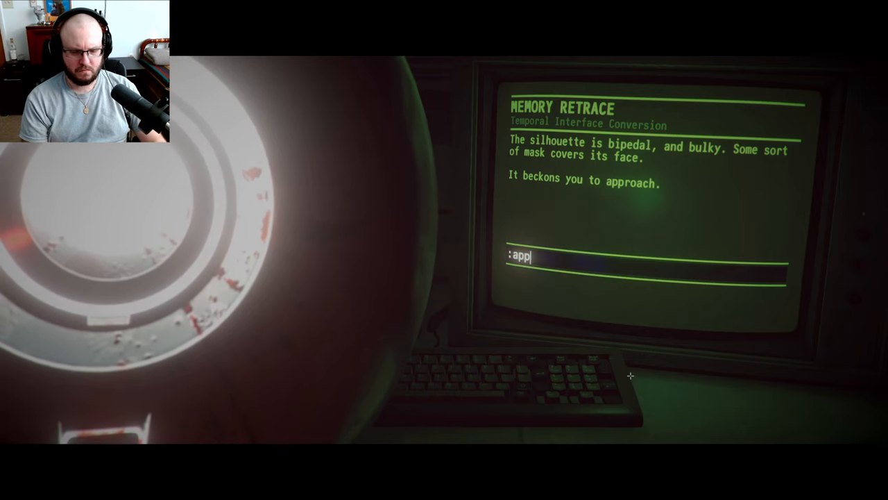
{"action": "type", "text": "roach"}
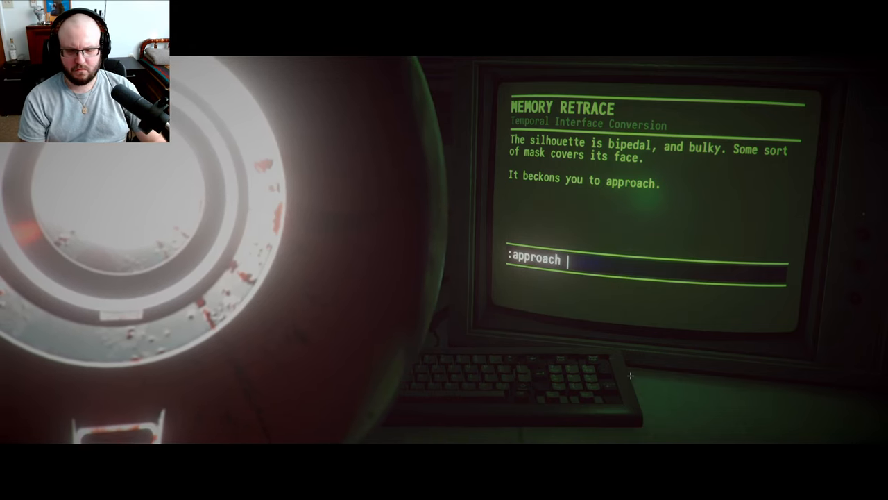
{"action": "type", "text": "figure"}
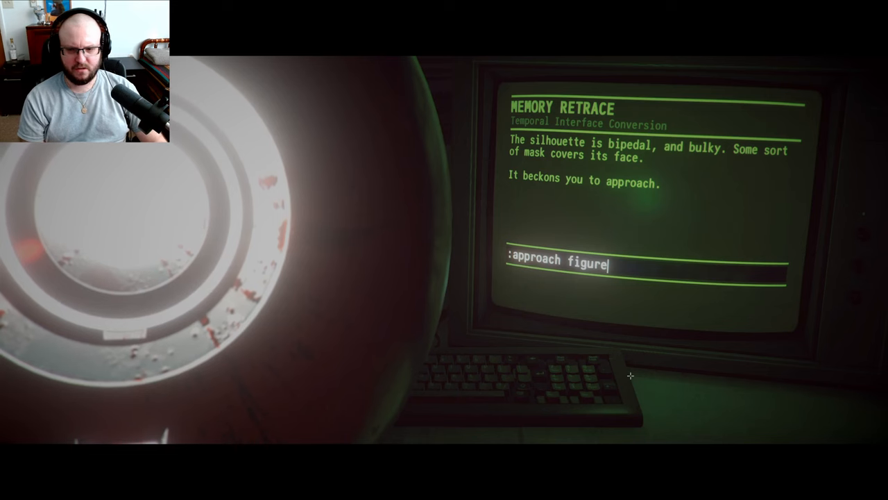
{"action": "key", "text": "Return"}
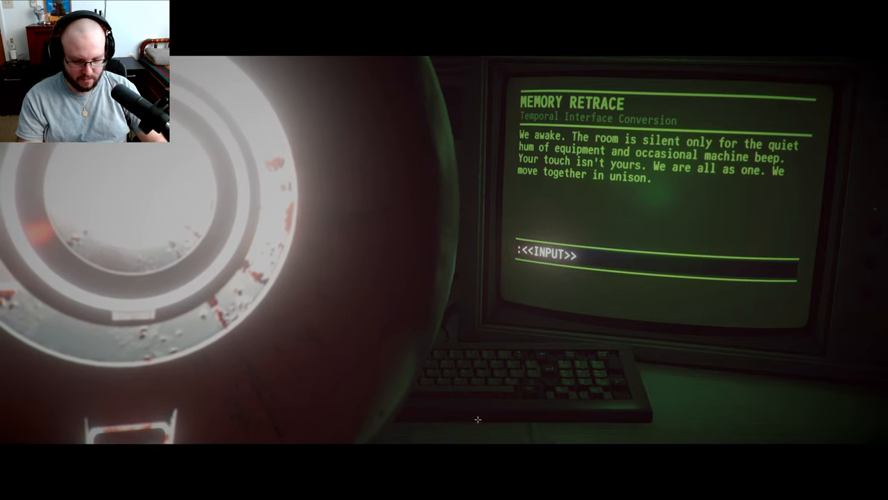
- Look around the room after waking, then read the writing pinned nearby
{"action": "type", "text": "look ar"}
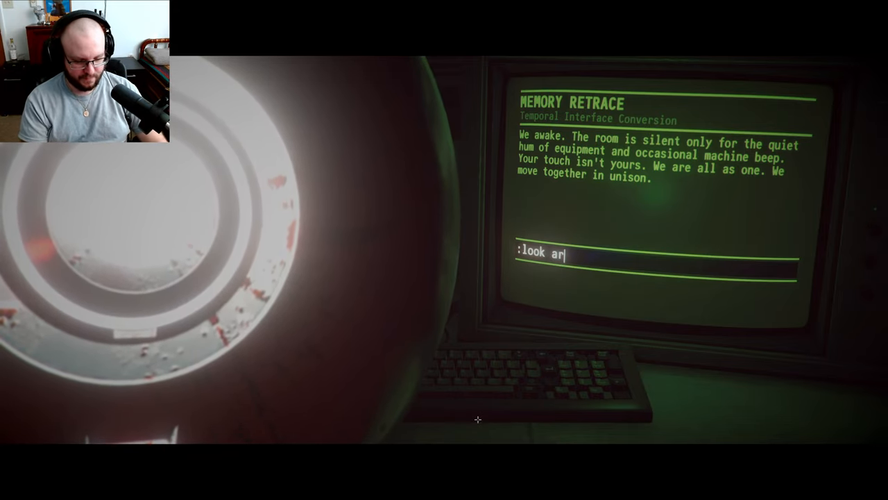
{"action": "key", "text": "Return"}
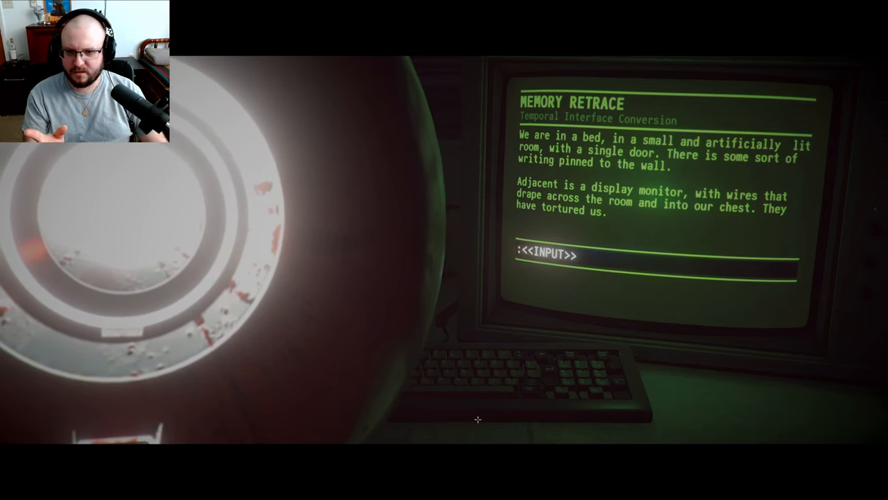
{"action": "type", "text": "look at"}
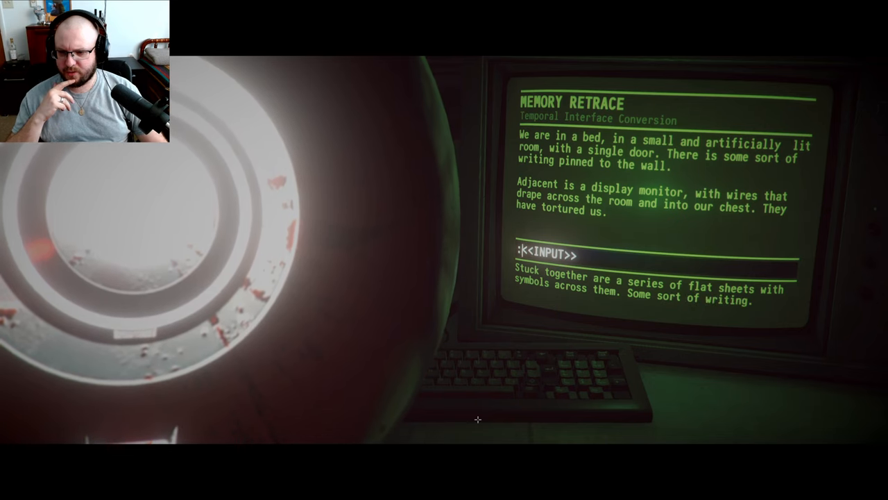
{"action": "type", "text": "rwe"}
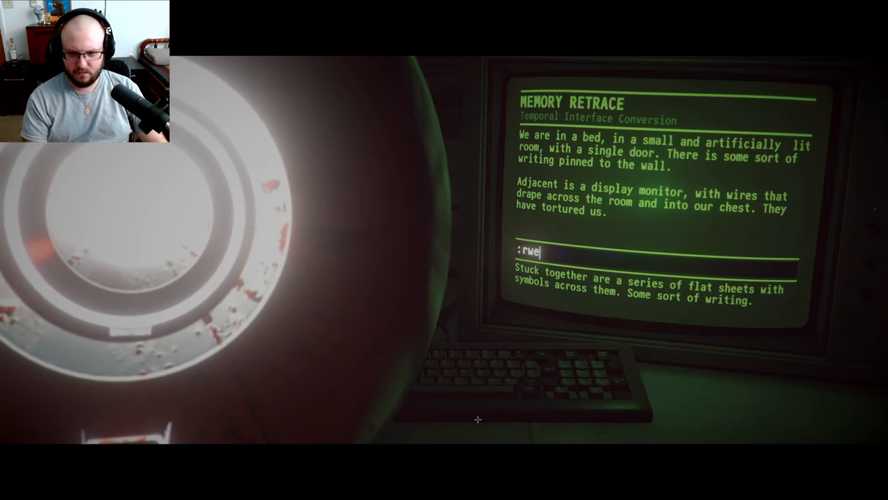
{"action": "type", "text": "read wri"}
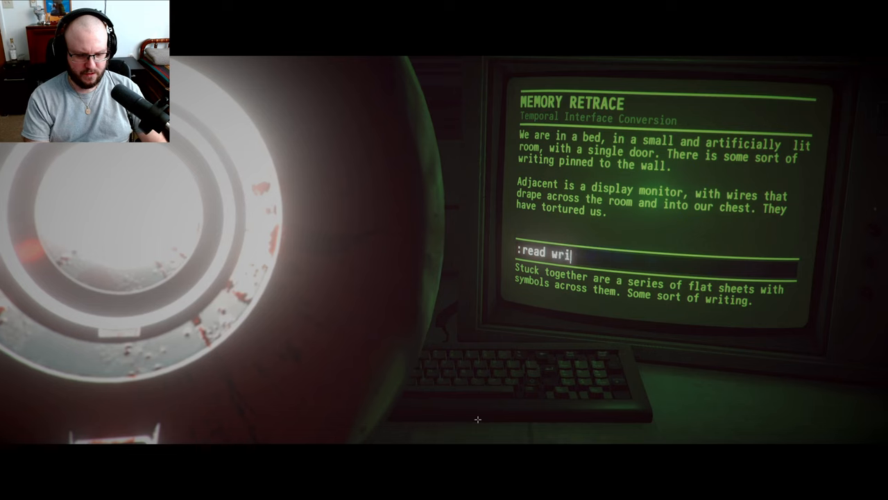
{"action": "key", "text": "Return"}
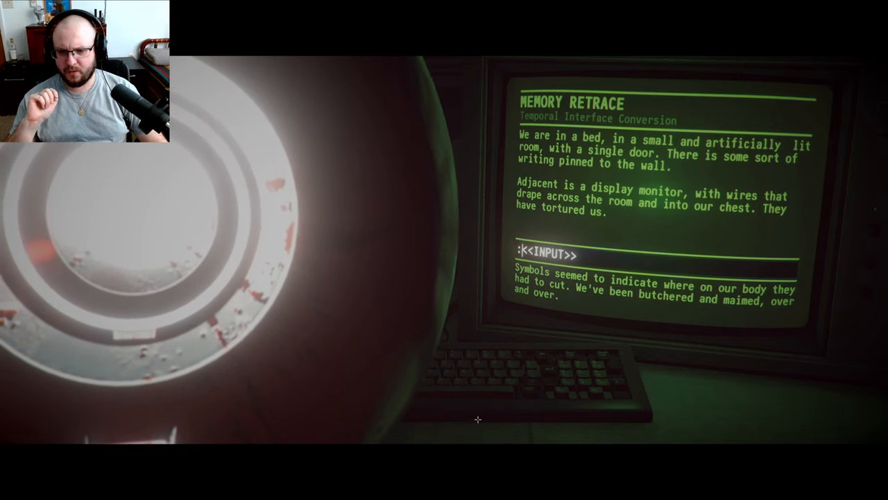
- Examine the monitor screen and the sealed door, attempting to open it while tethered
{"action": "type", "text": "lo"}
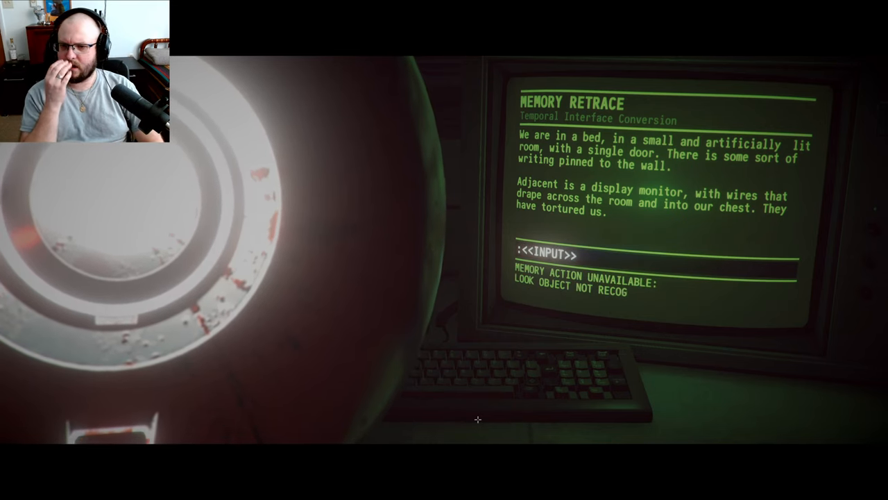
{"action": "type", "text": "look"}
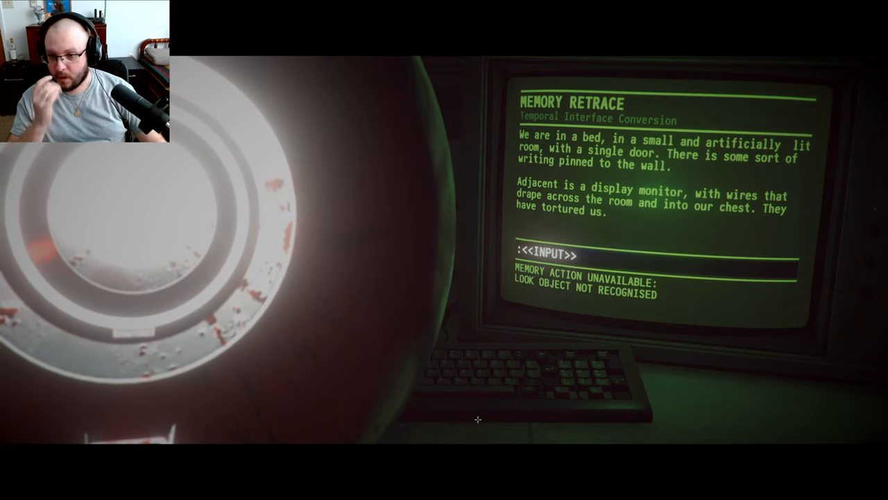
{"action": "type", "text": "look at"}
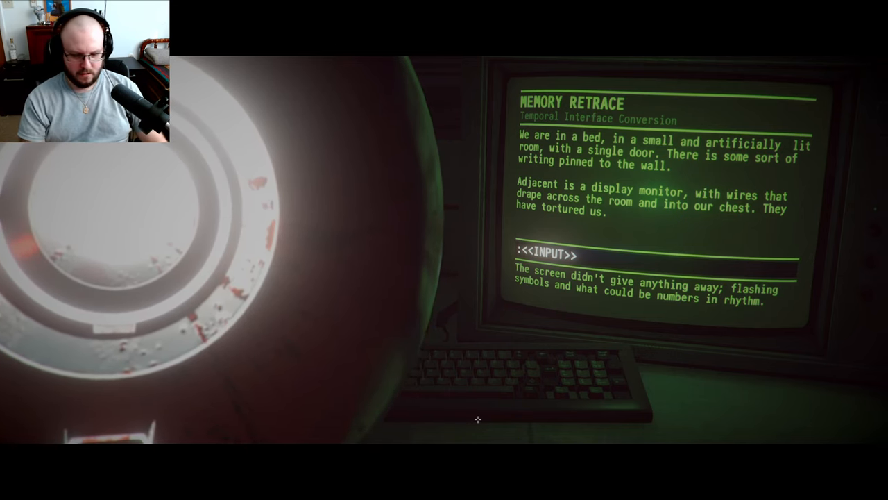
{"action": "type", "text": "look at"}
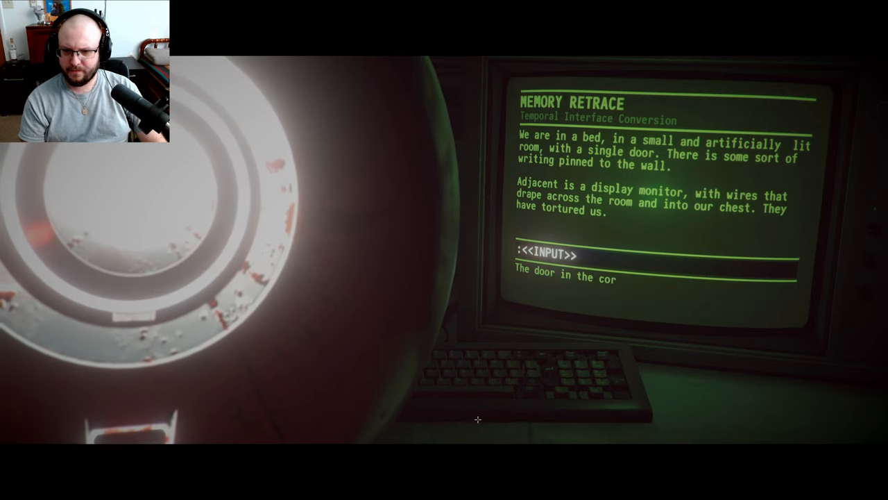
{"action": "type", "text": "ner looked atmospherically sealed shut."}
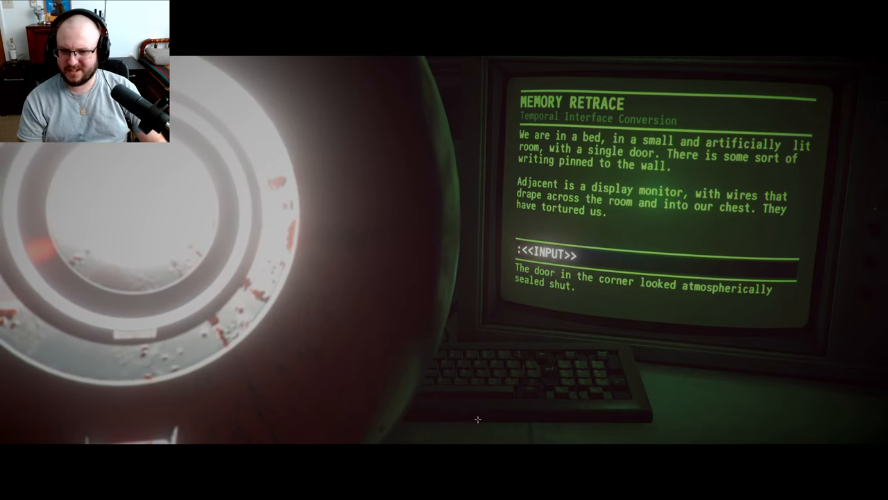
{"action": "type", "text": "op"}
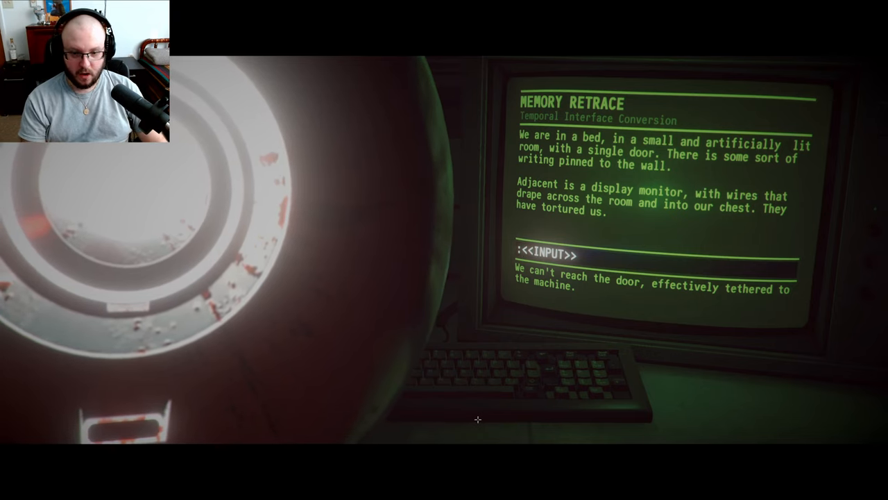
- Remove the chest wires and open the door into the empty room with the device
{"action": "type", "text": "remove t"}
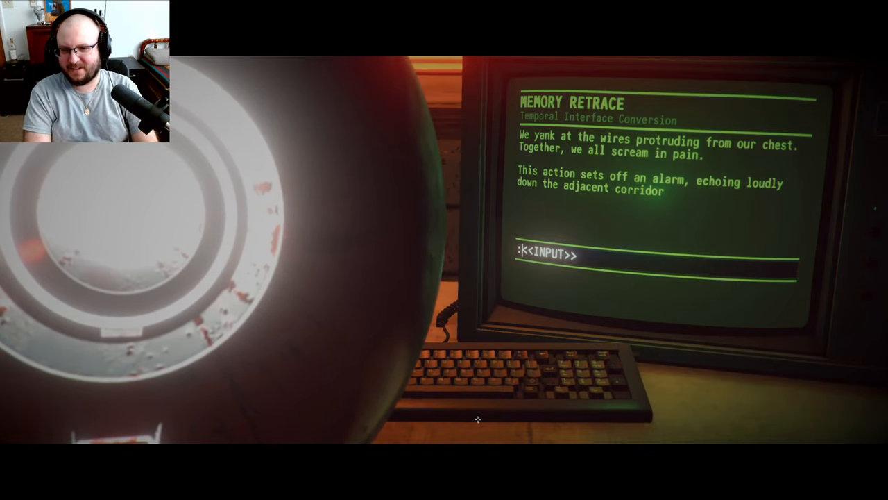
{"action": "type", "text": "ope"}
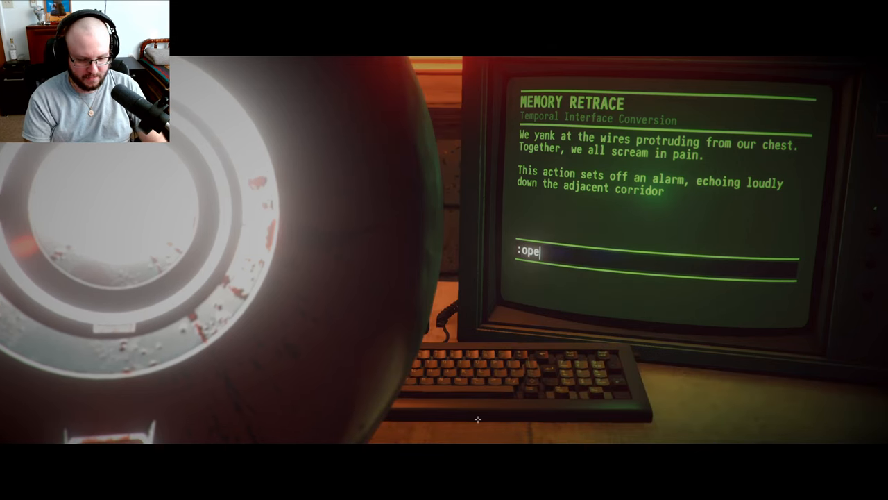
{"action": "type", "text": "n the door"}
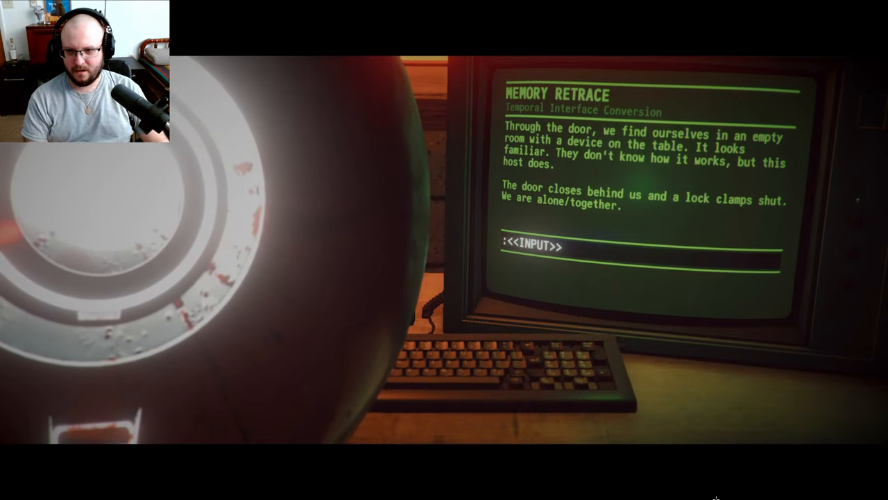
- Look at the device, then use it to bring up the access code terminal
{"action": "type", "text": "loo"}
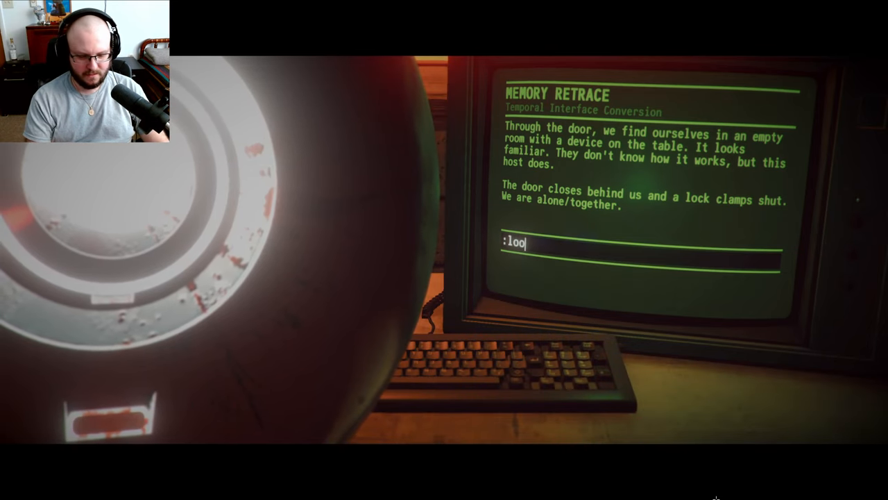
{"action": "type", "text": "k at device"}
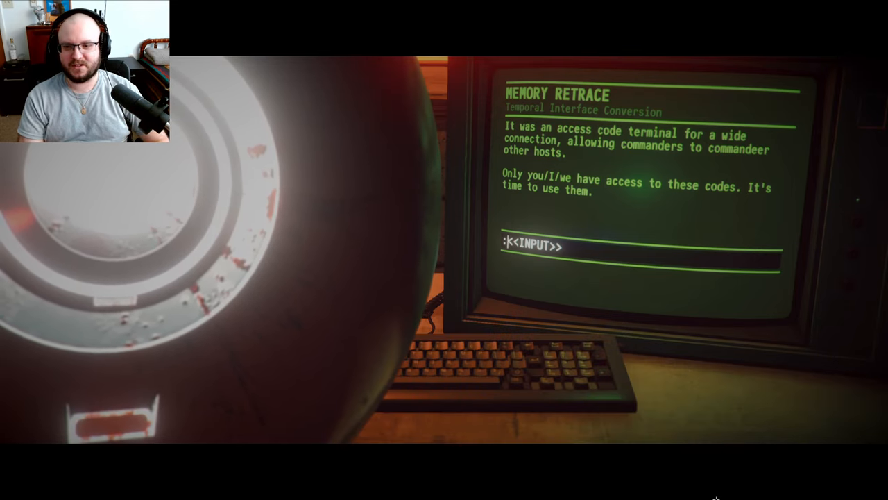
{"action": "type", "text": "use"}
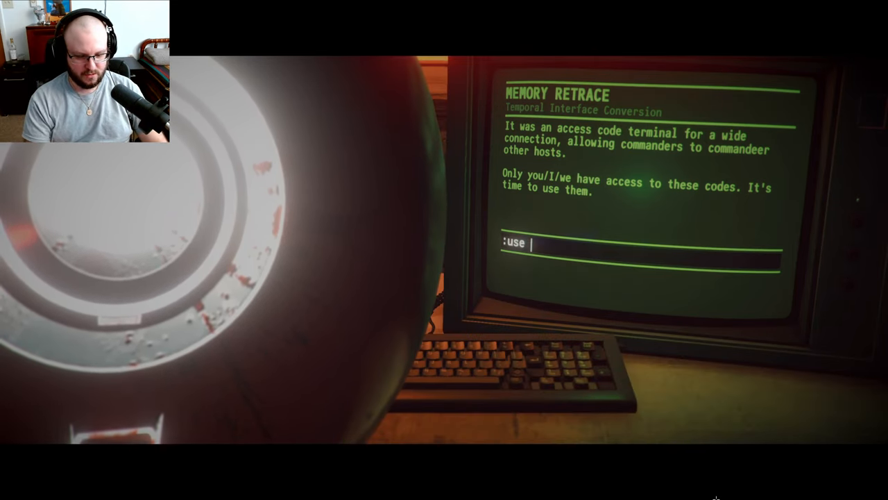
{"action": "key", "text": "Return"}
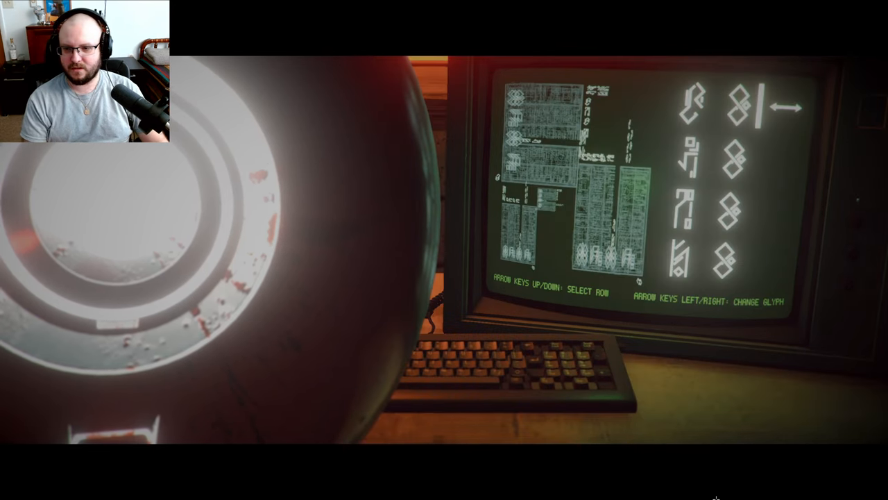